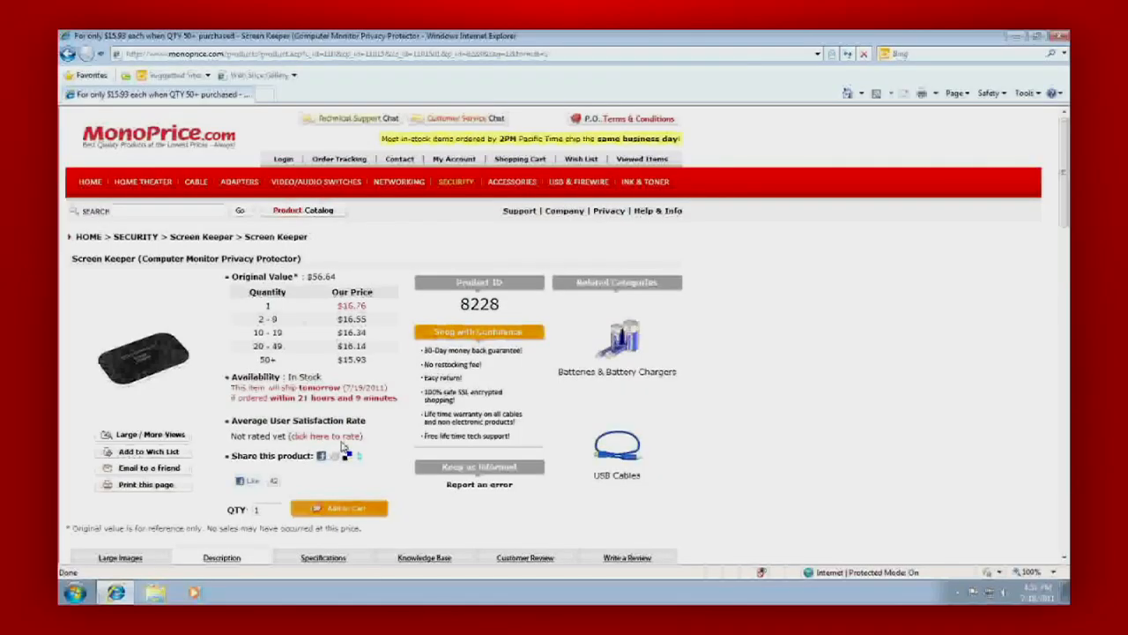
# Follow the 'Click here to download the Screen Keeper drivers and manual' link.
pyautogui.scroll(-3)
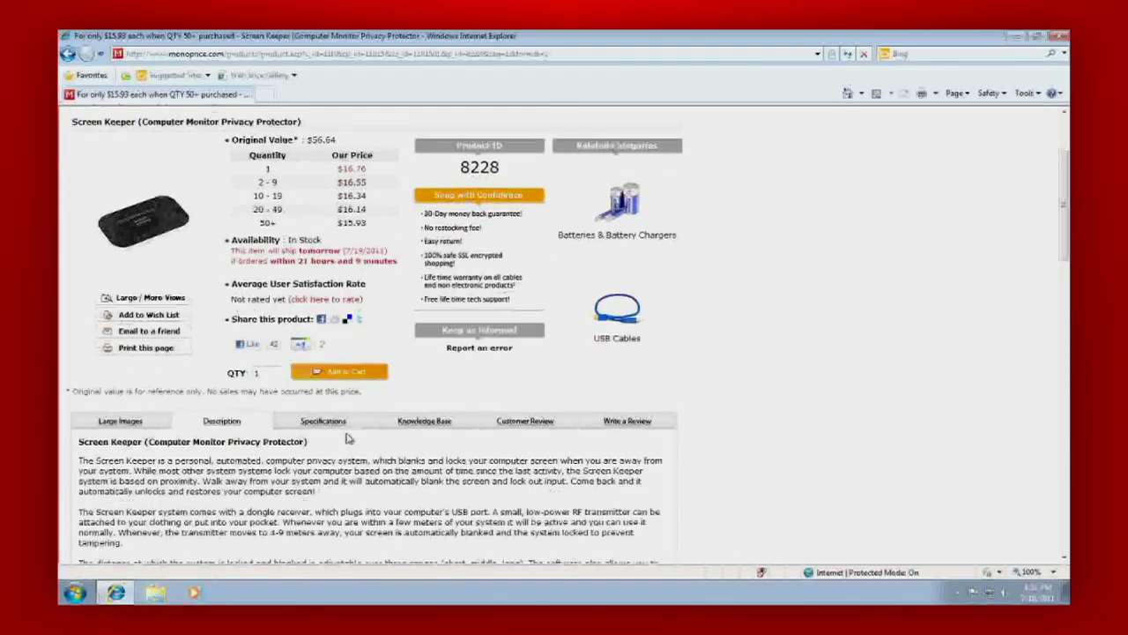
pyautogui.scroll(-3)
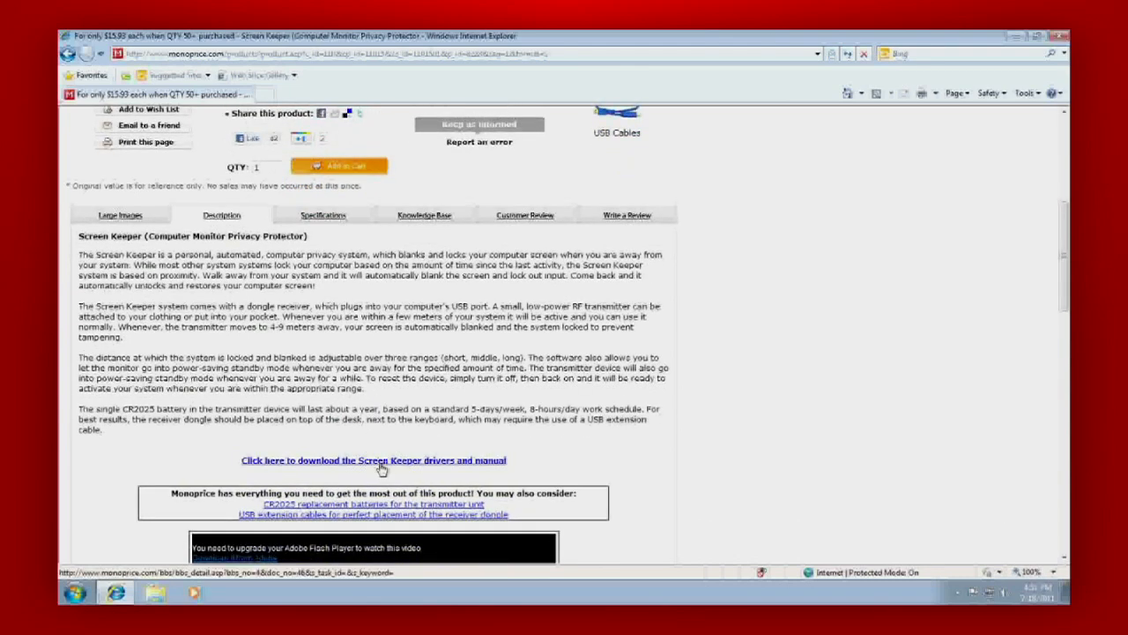
pyautogui.click(374, 459)
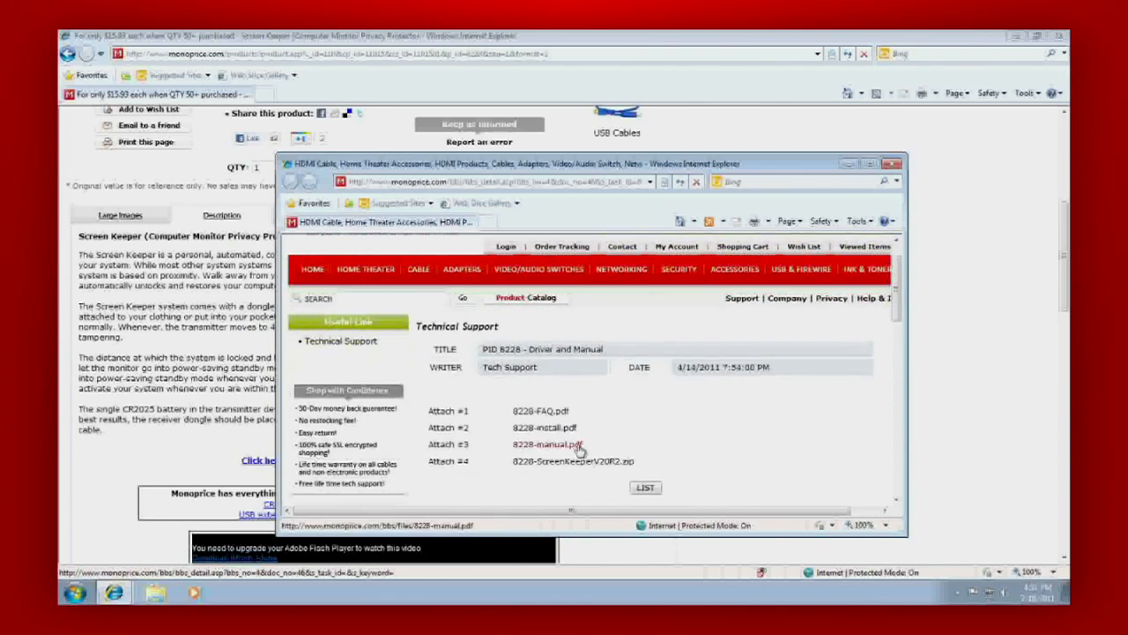
# Download the ScreenKeeper V20R2 zip attachment and save it to Downloads.
pyautogui.click(575, 462)
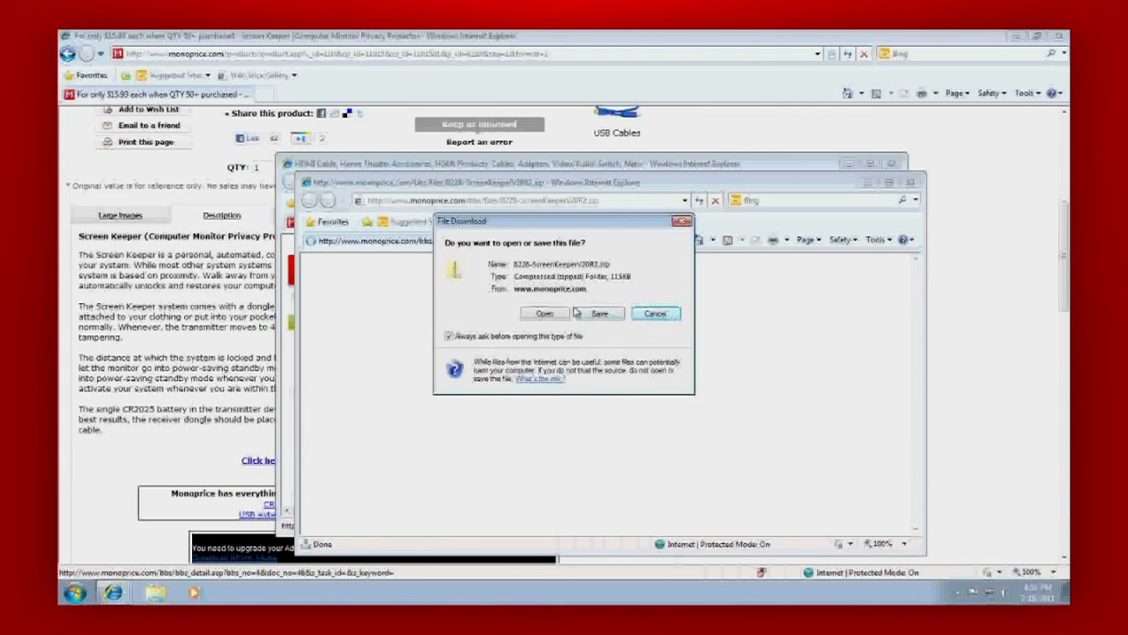
pyautogui.click(600, 314)
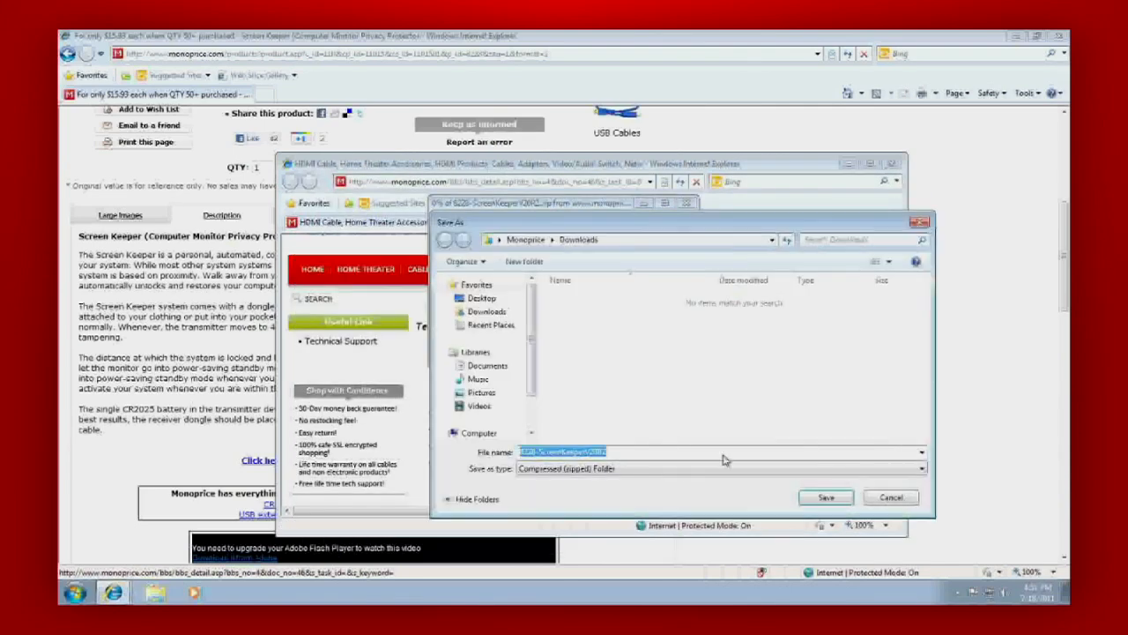
pyautogui.click(825, 497)
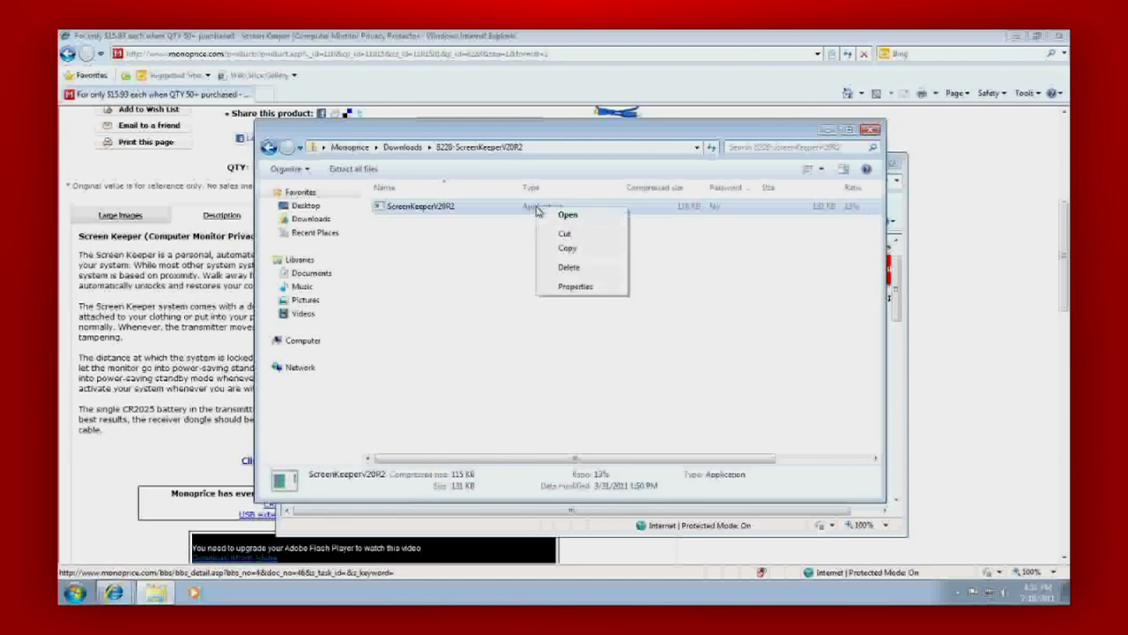
# Run the installer through Next, Install and Finish with 'Run ScreenKeeper 2.0' checked.
pyautogui.click(567, 215)
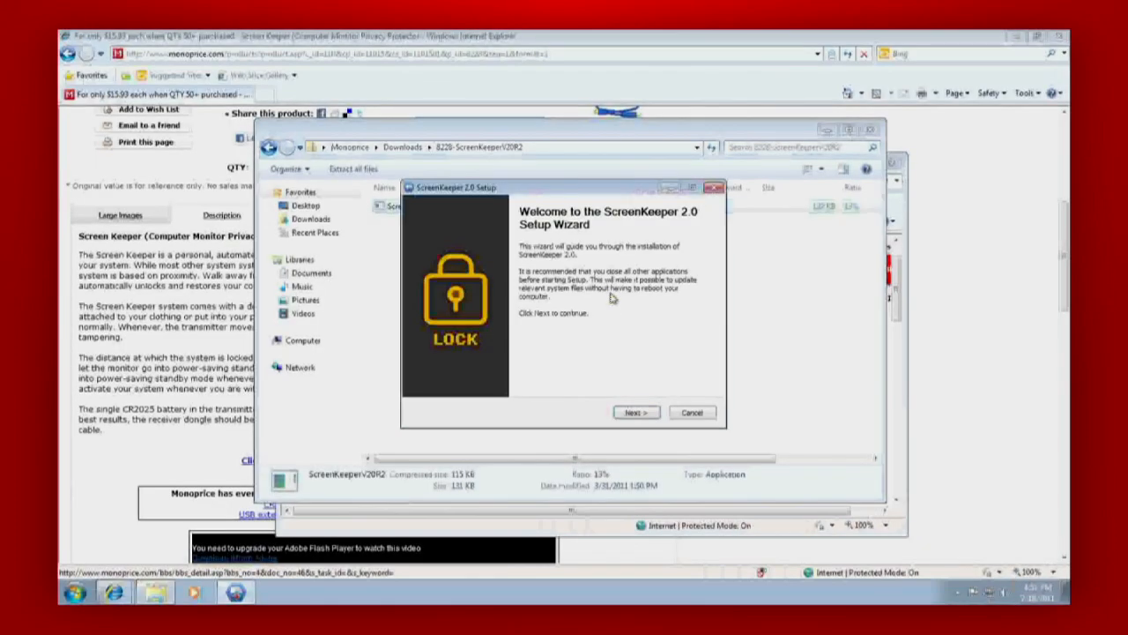
pyautogui.click(636, 413)
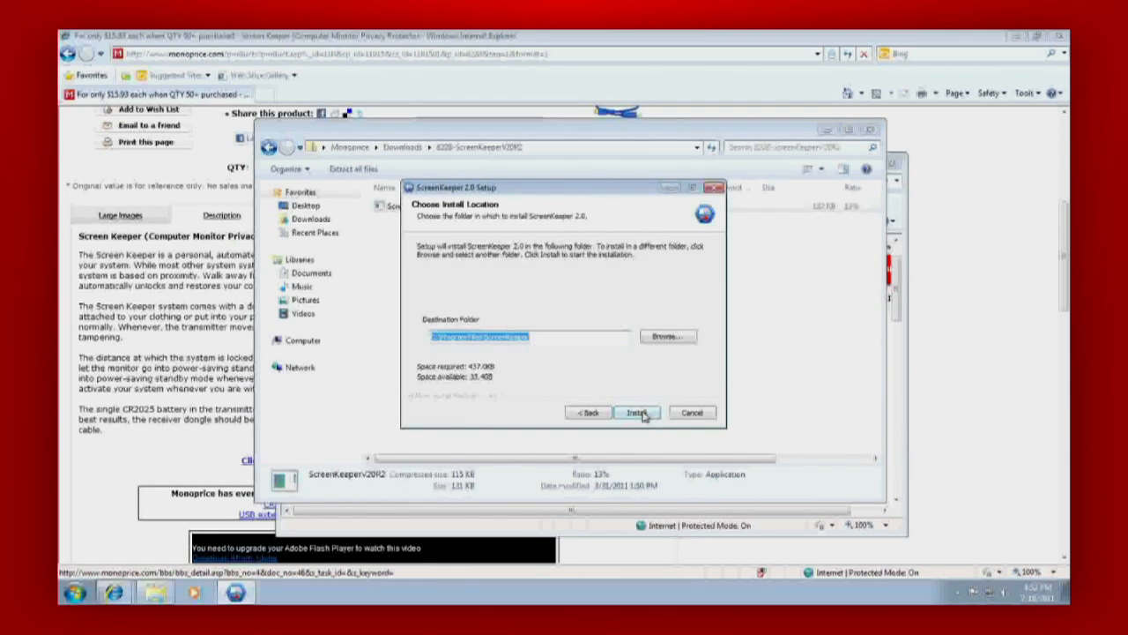
pyautogui.click(637, 412)
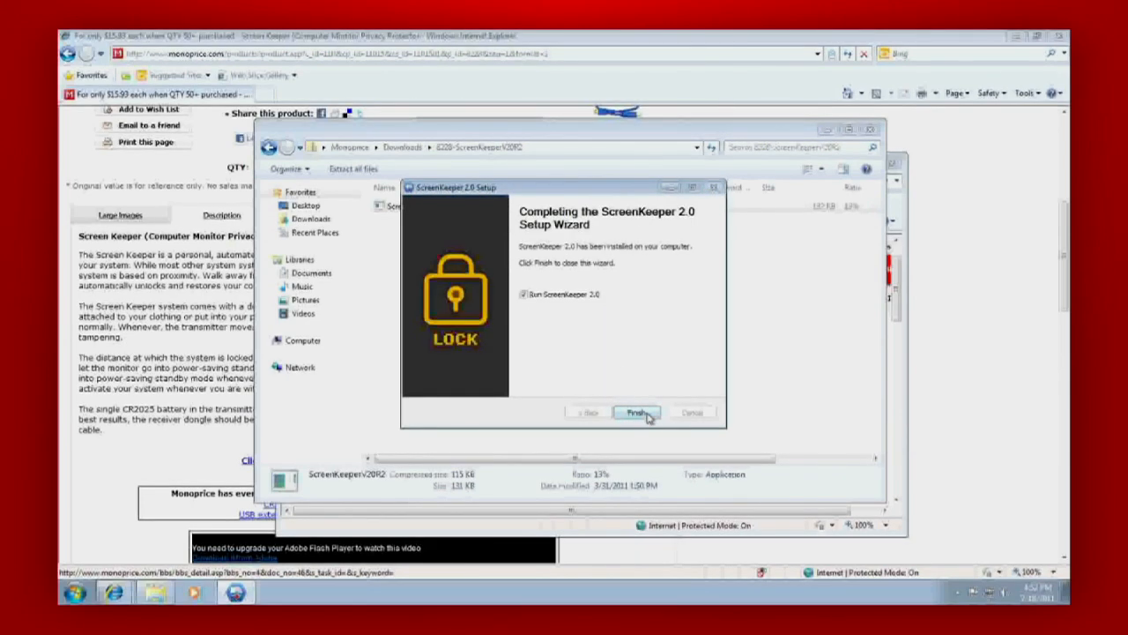
pyautogui.click(637, 412)
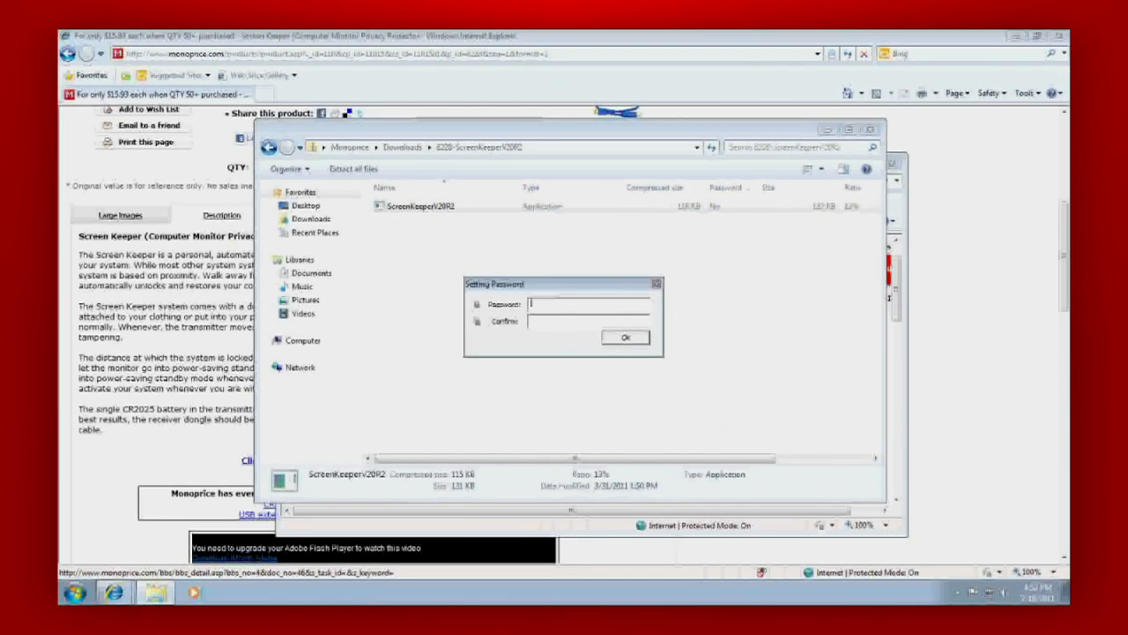
# Enter the new password in both Password and Confirm fields and accept with OK.
pyautogui.click(586, 303)
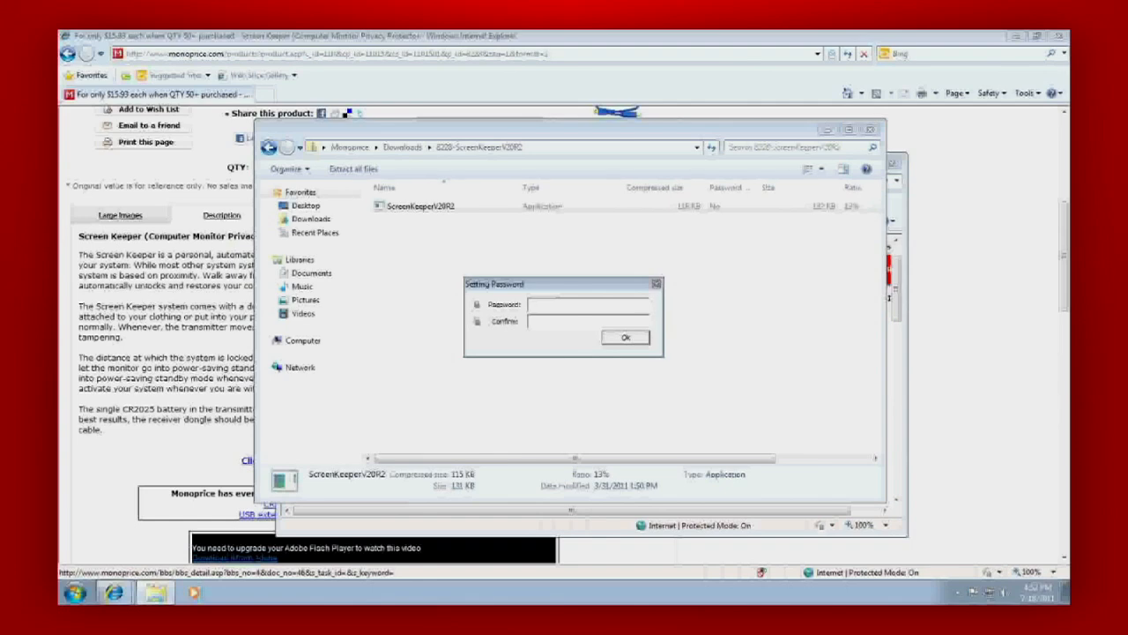
pyautogui.write('password')
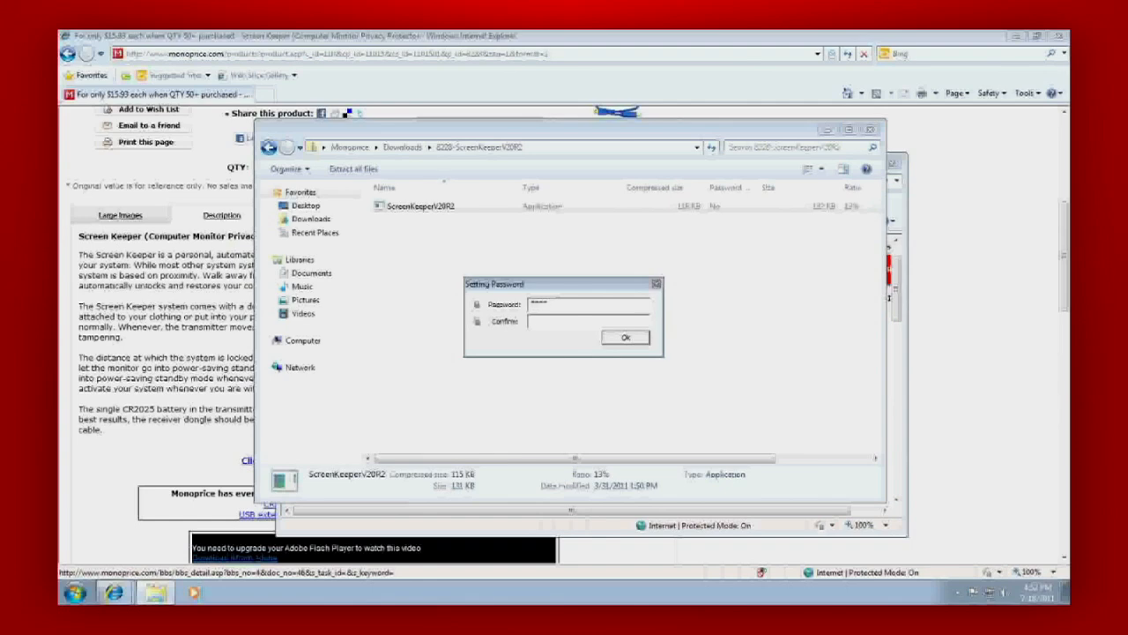
pyautogui.write('*****')
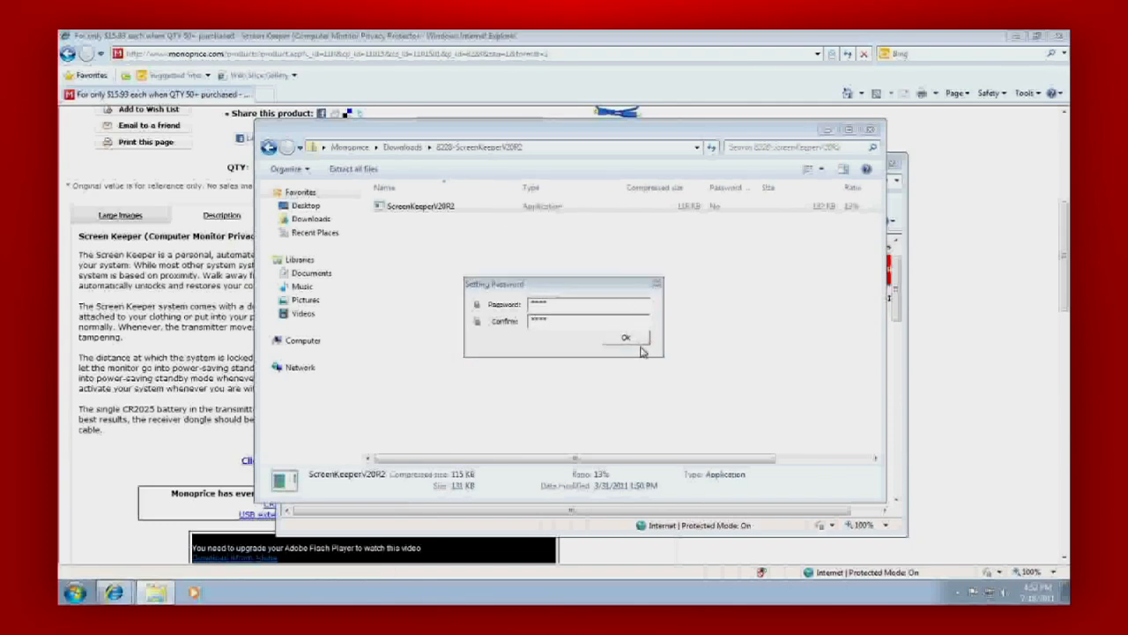
pyautogui.click(625, 338)
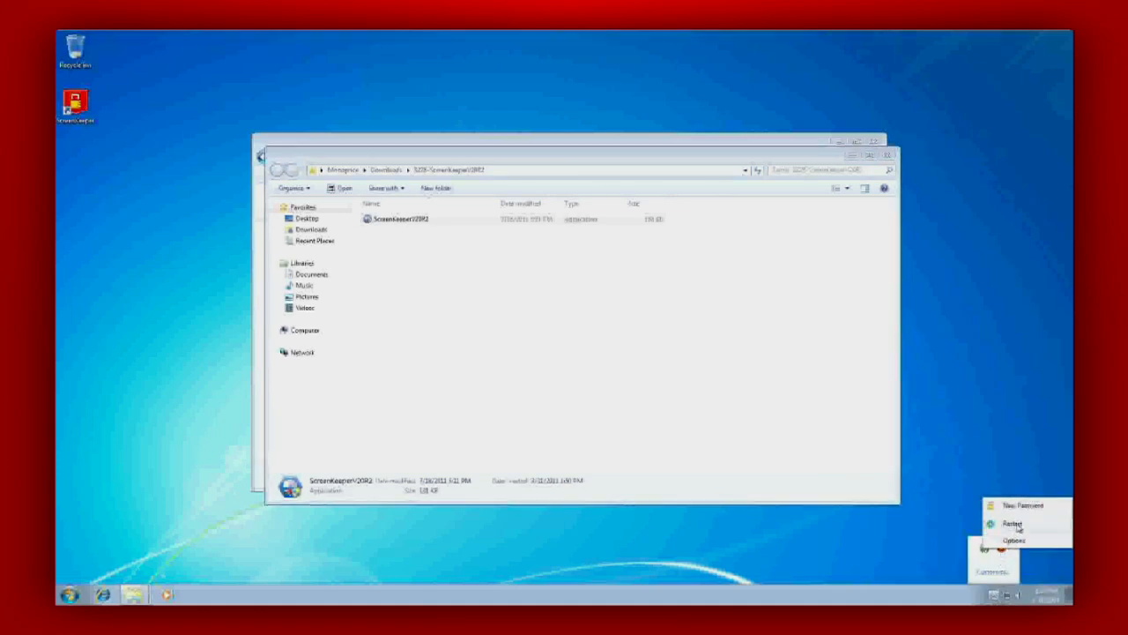
pyautogui.moveTo(1014, 539)
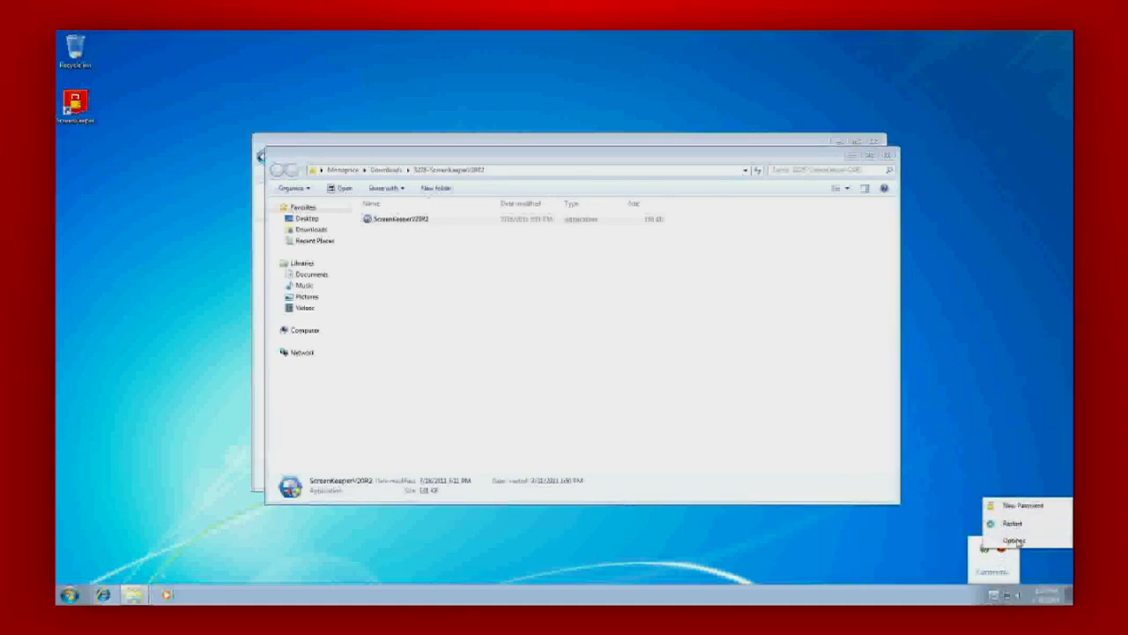
pyautogui.click(1014, 539)
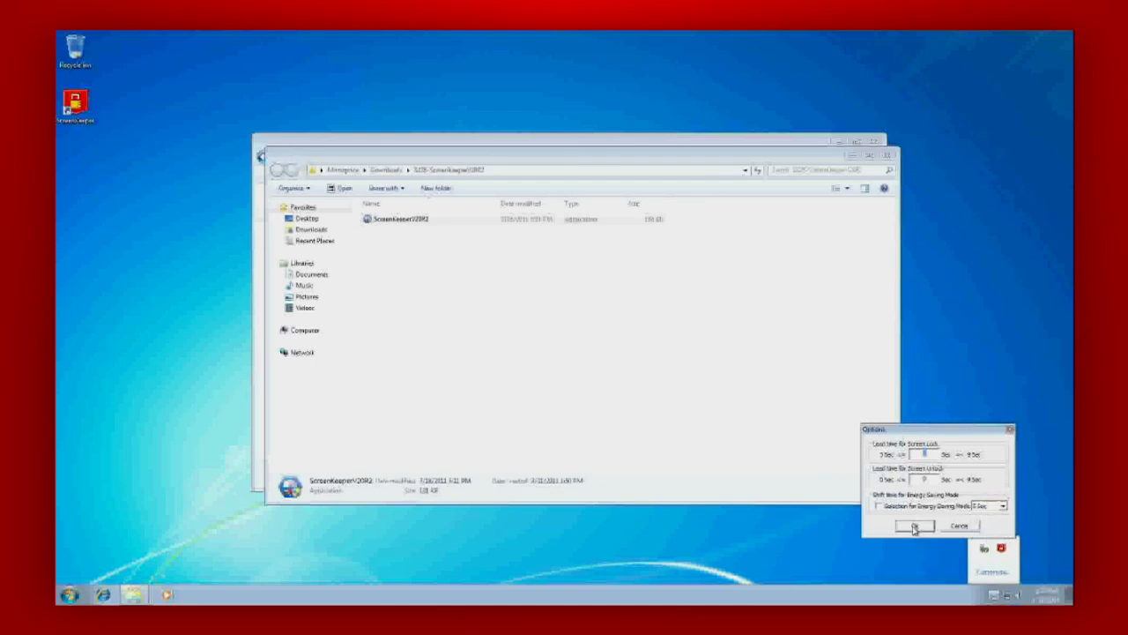
pyautogui.click(913, 526)
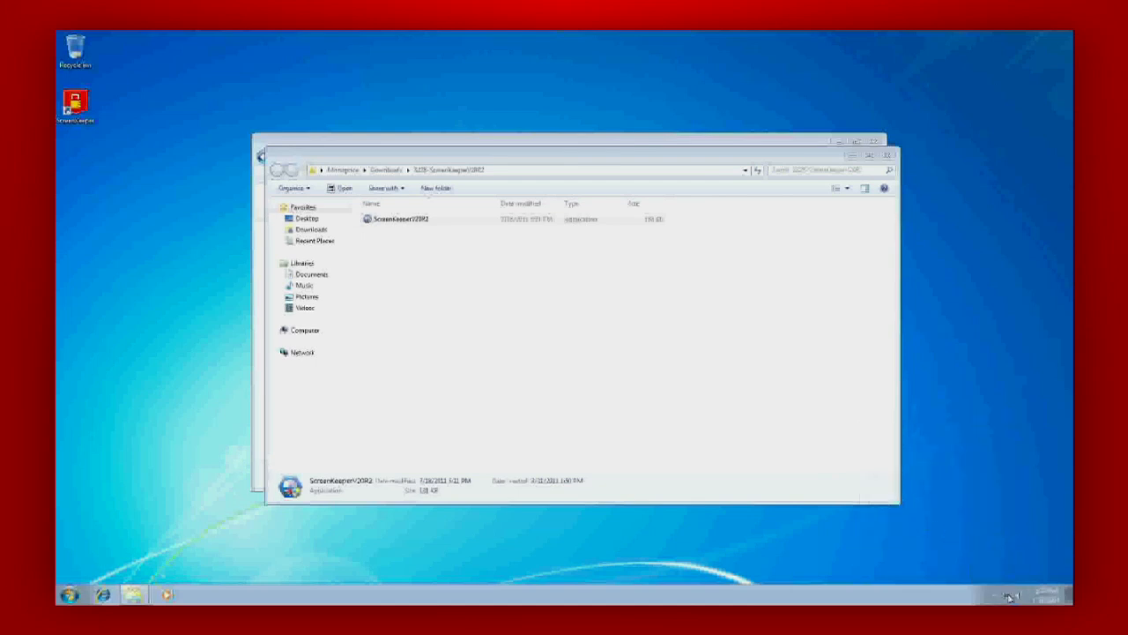